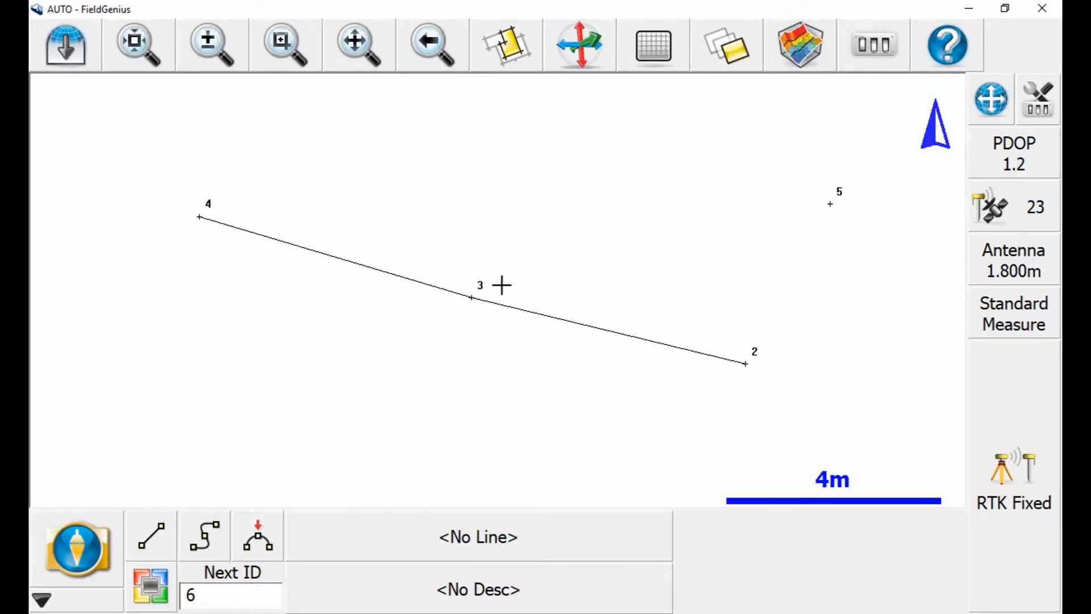
mouse_move(518, 267)
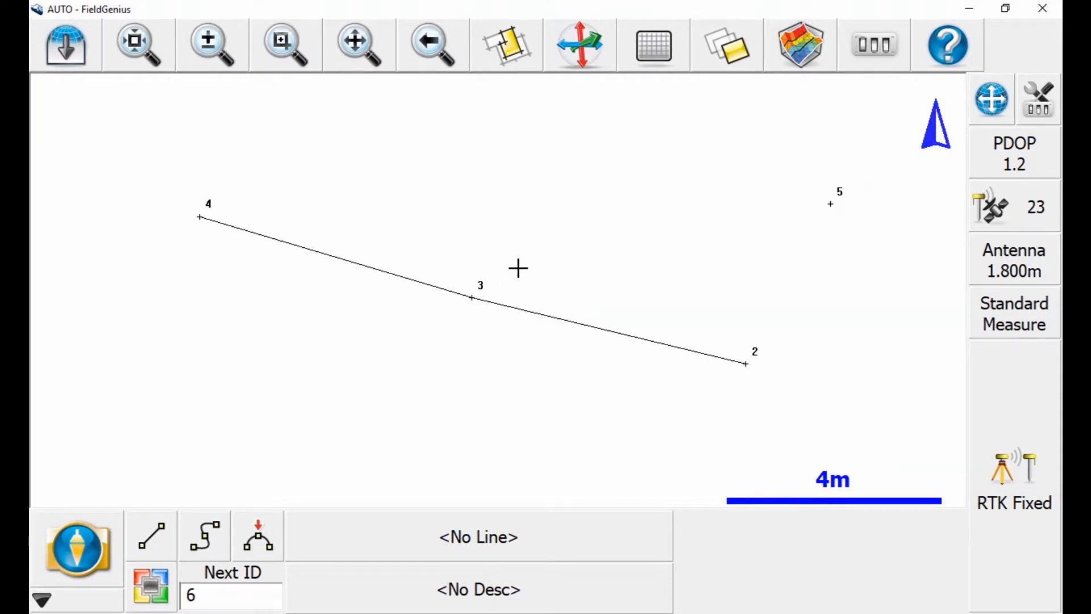
mouse_move(474, 297)
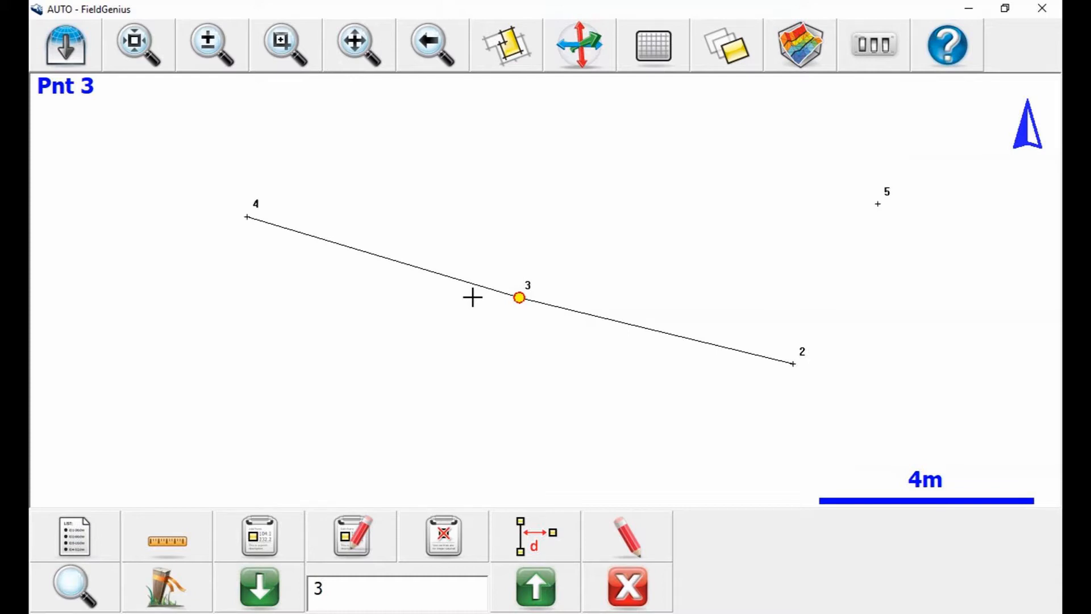
mouse_move(324, 508)
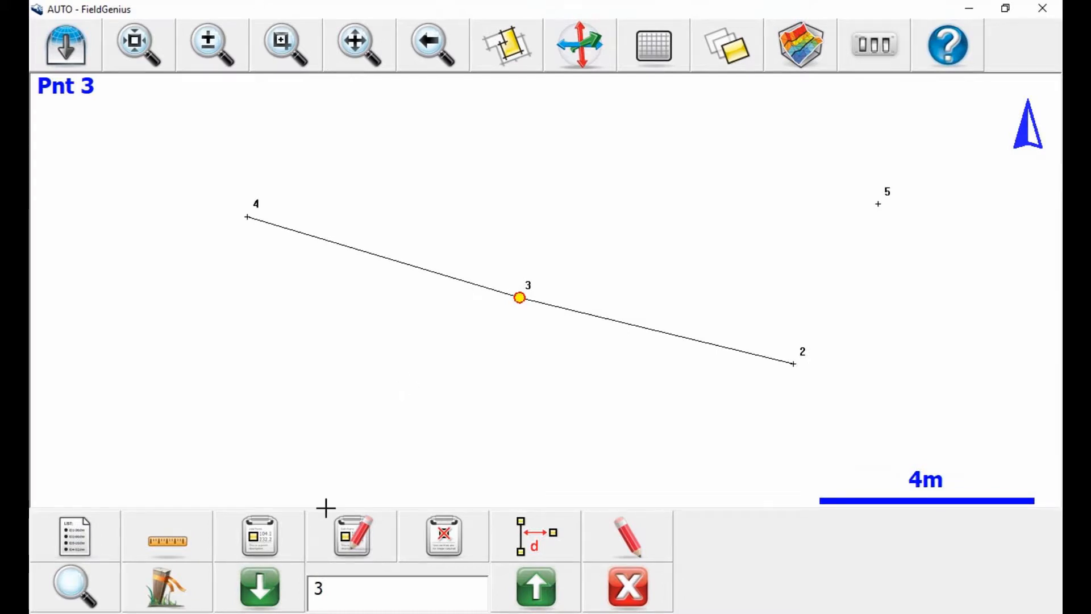
Step: Open the Edit Point form for point 3 from the bottom toolbar
click(351, 536)
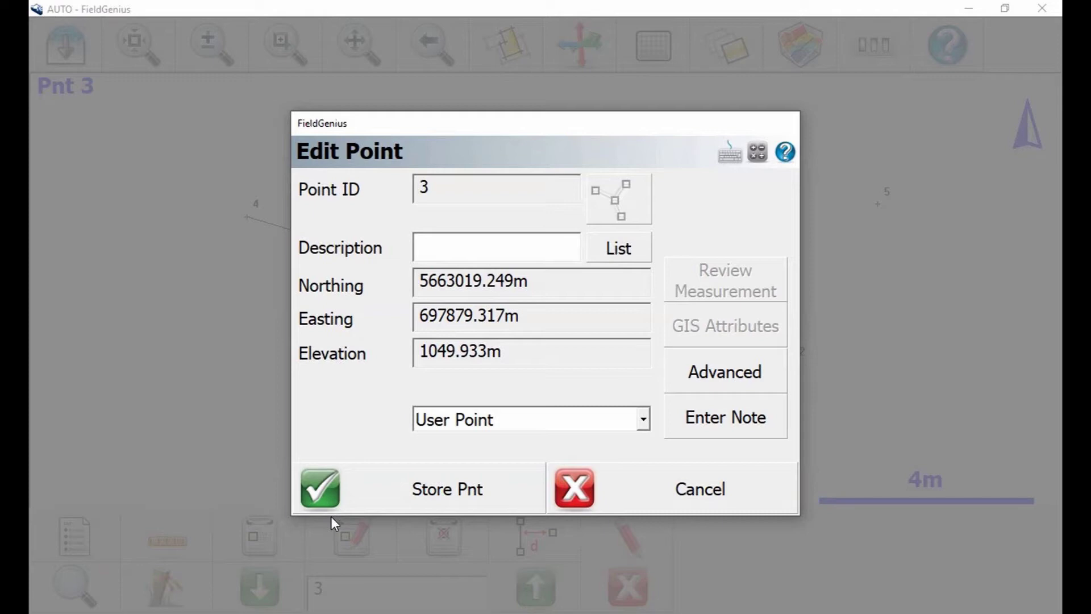
mouse_move(642, 263)
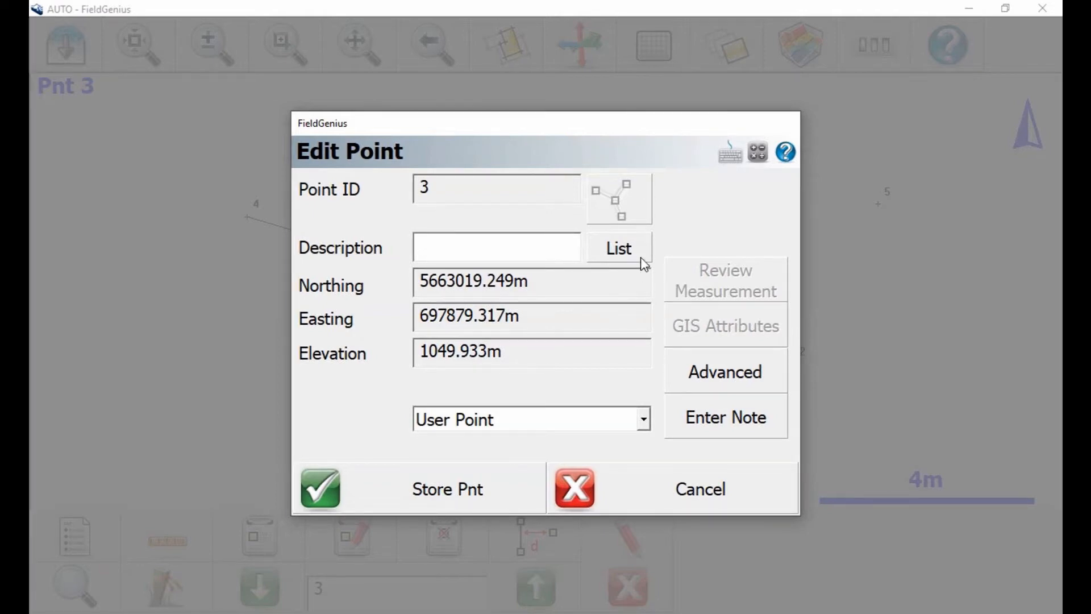
Step: Open the CURB code's Automap Editor from the description library
click(617, 249)
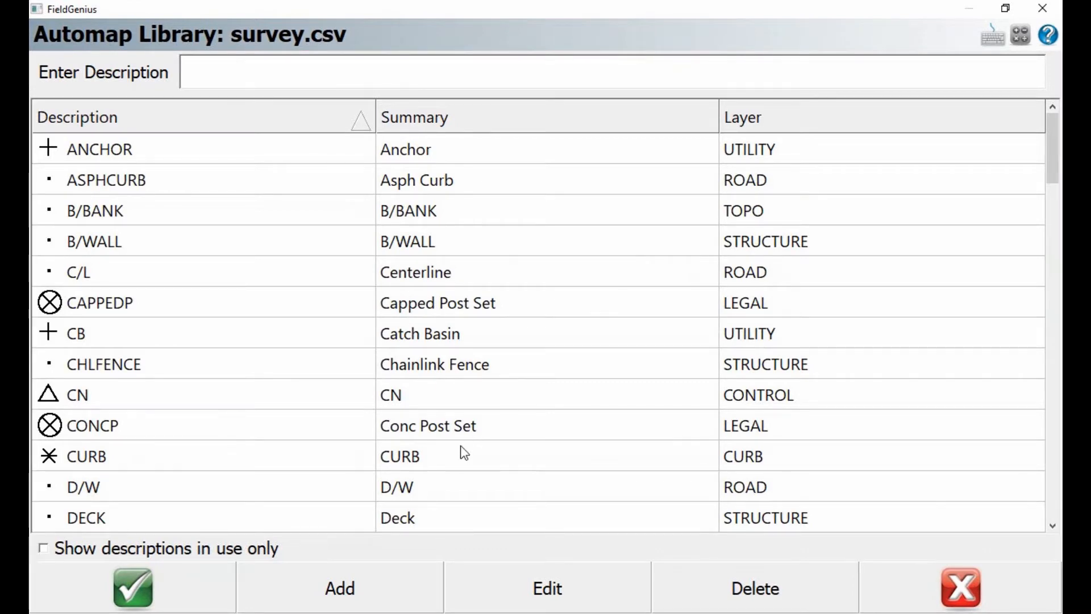
click(87, 455)
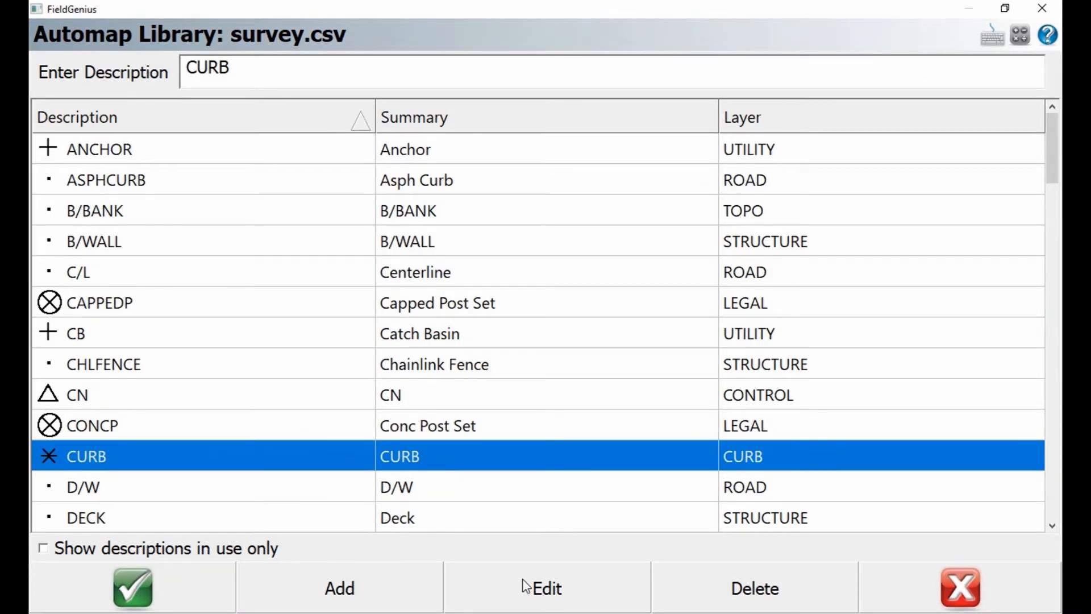
click(547, 587)
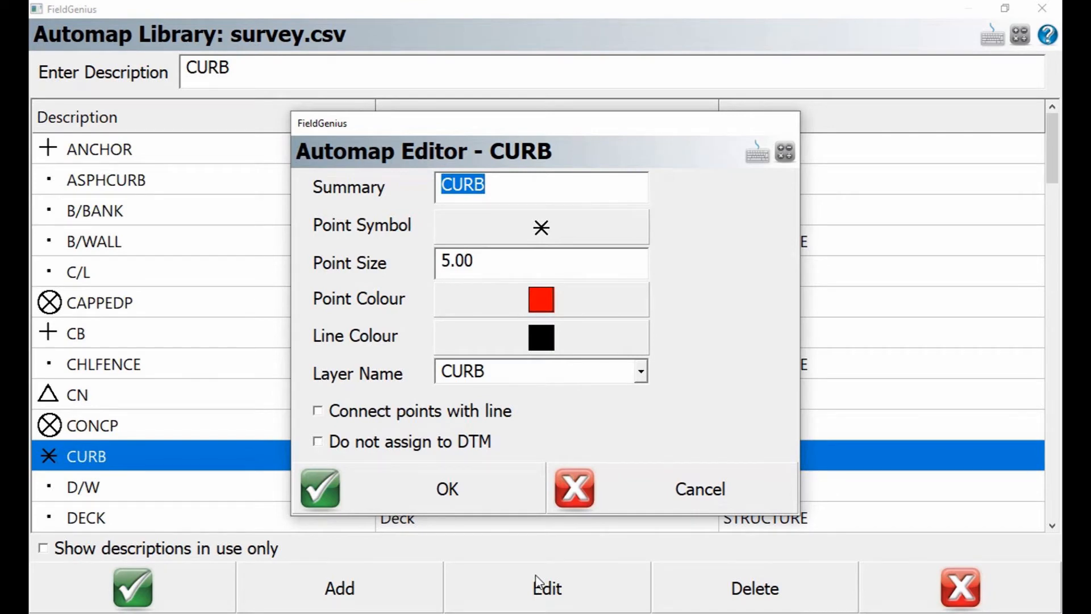
Step: Set CURB's point symbol to the crossed diamond with point size 2 and save
click(541, 227)
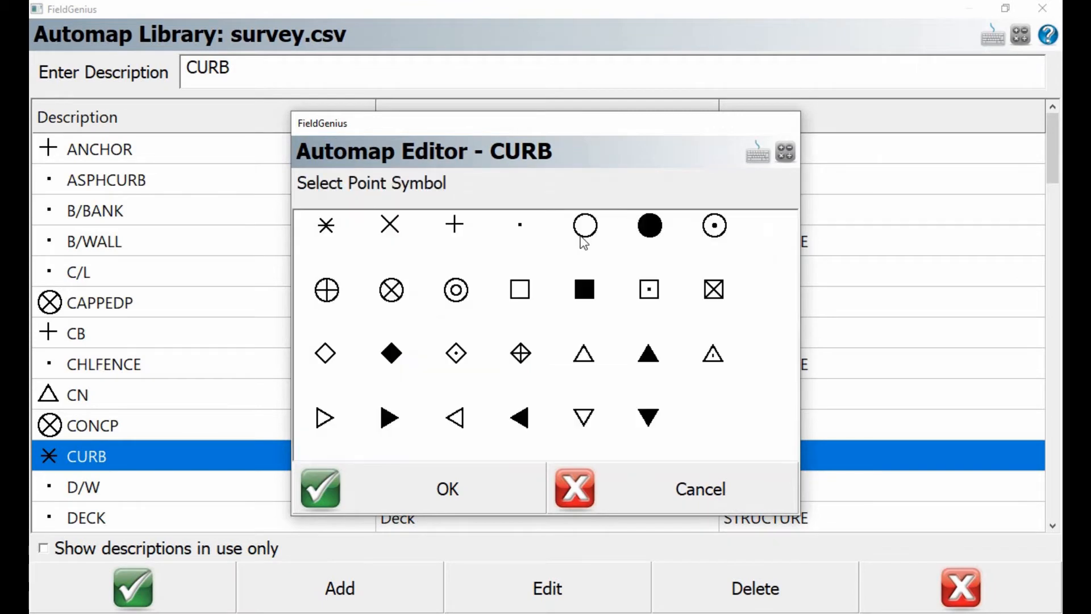
click(521, 353)
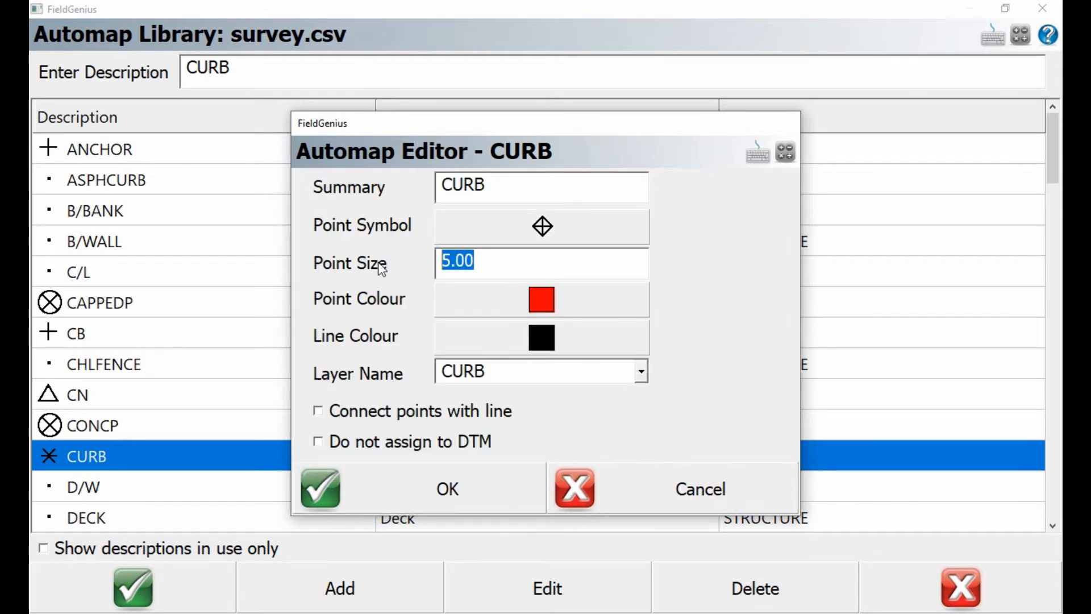
text(2)
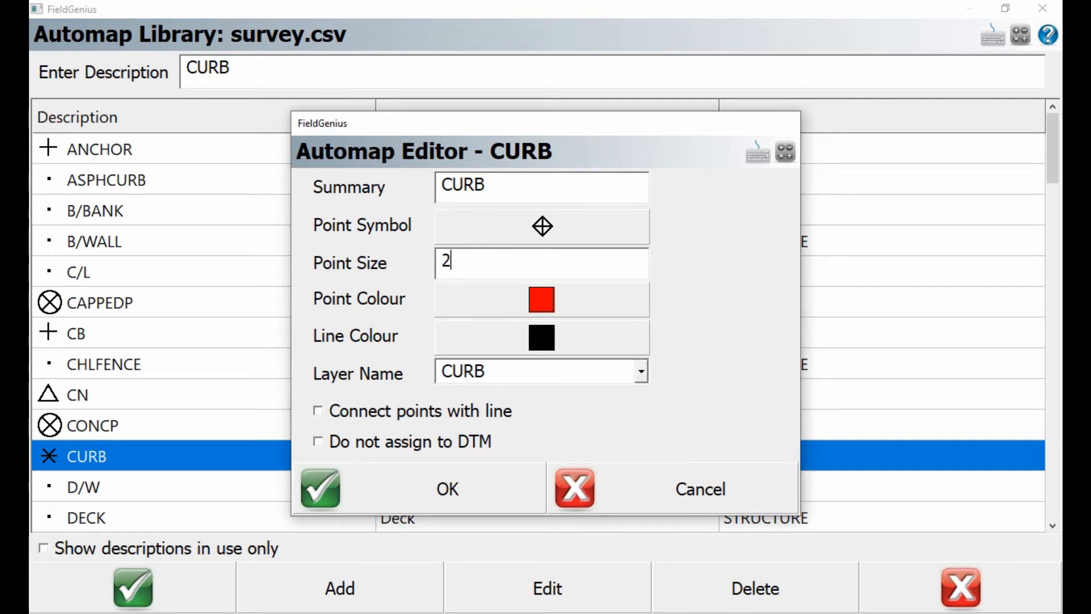
mouse_move(441, 459)
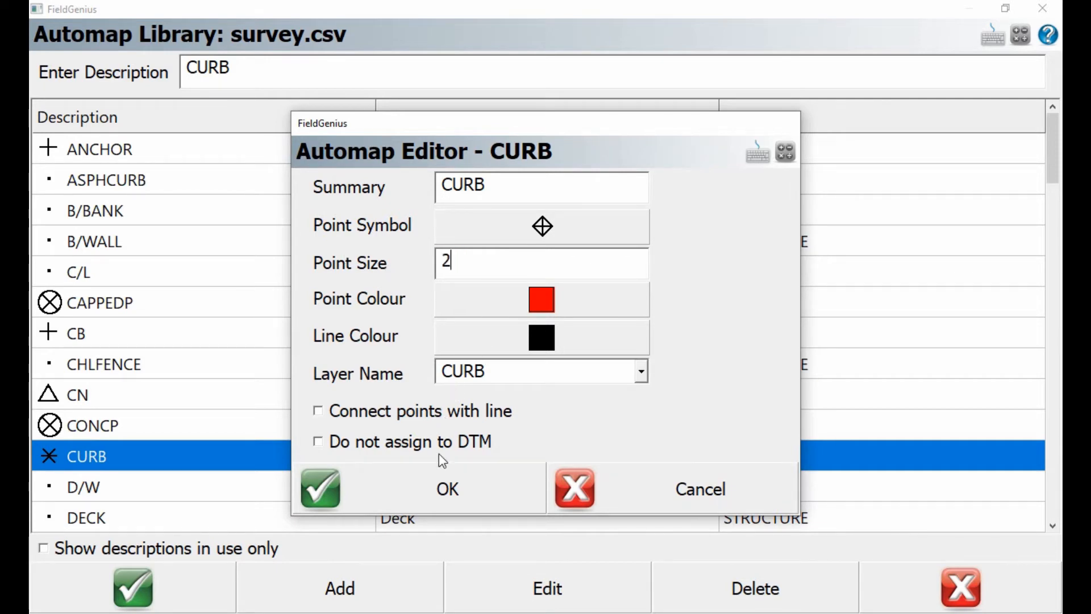
click(447, 489)
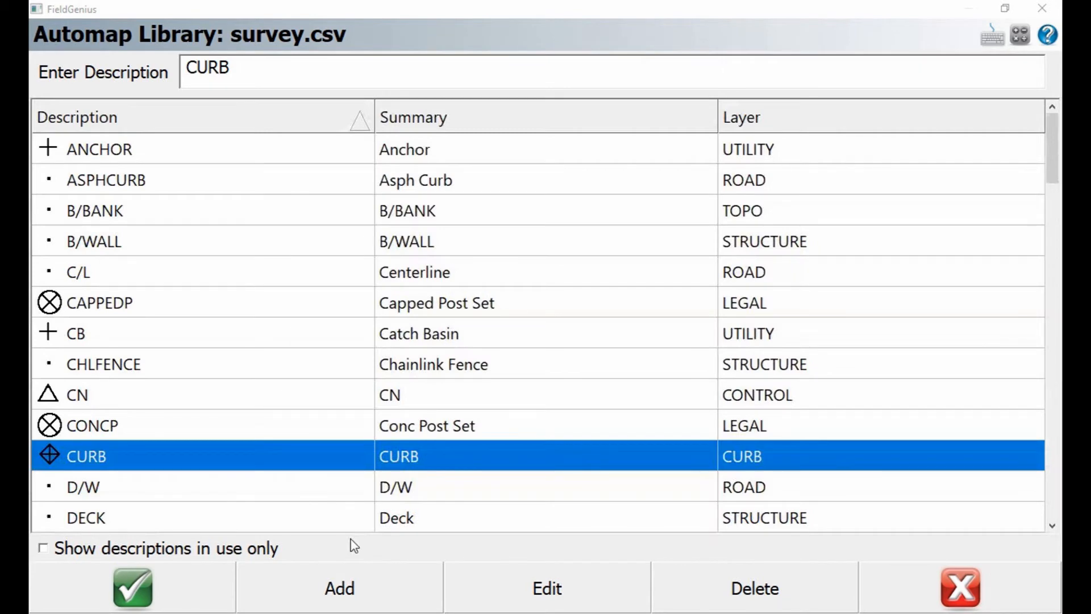
Step: Apply CURB as point 3's description and store the point
click(546, 587)
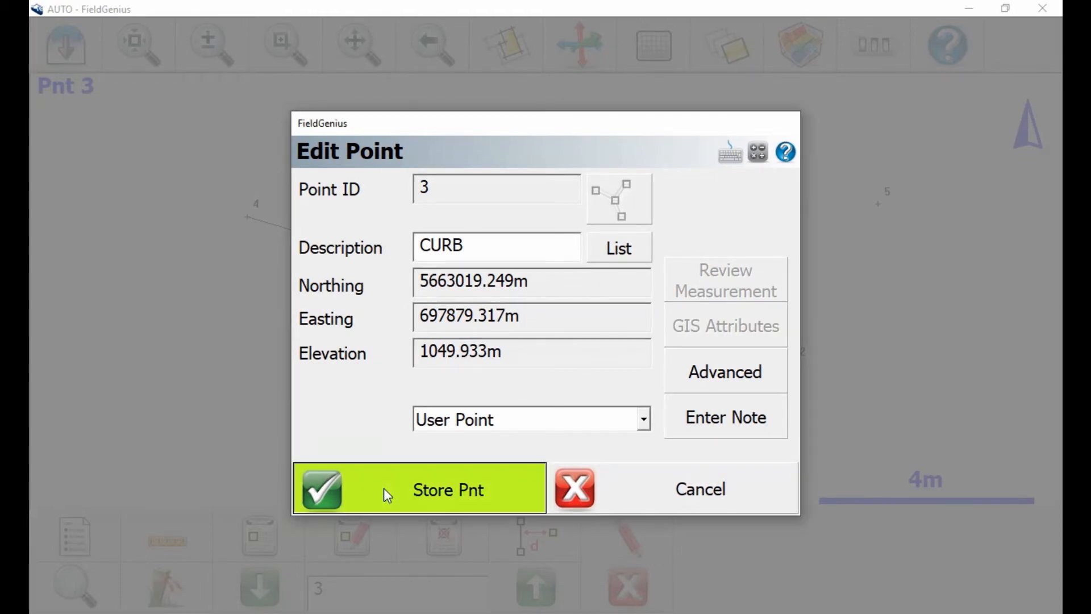
click(420, 490)
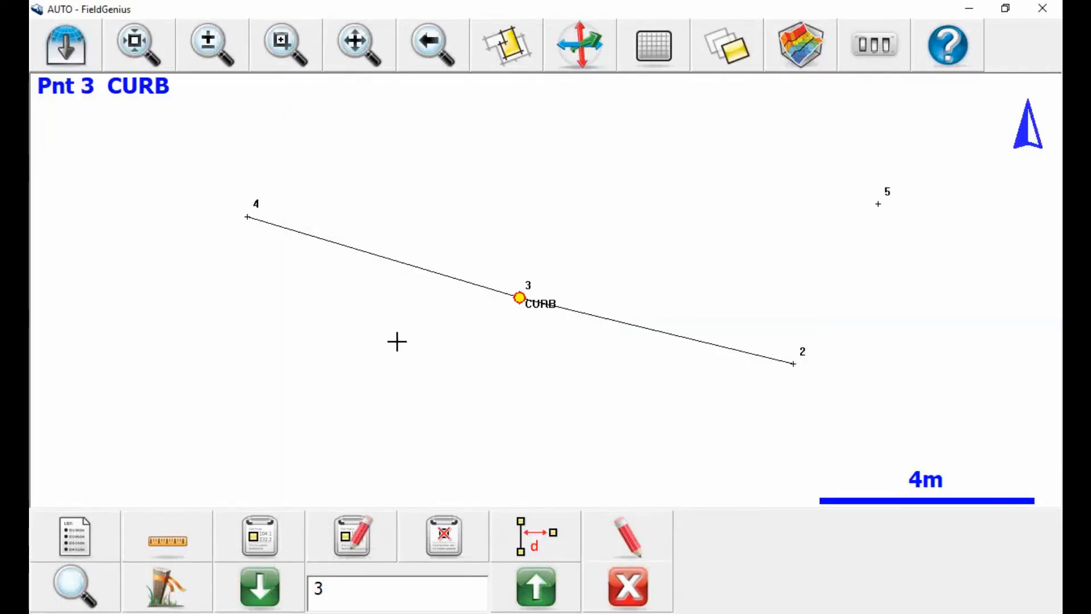
mouse_move(351, 335)
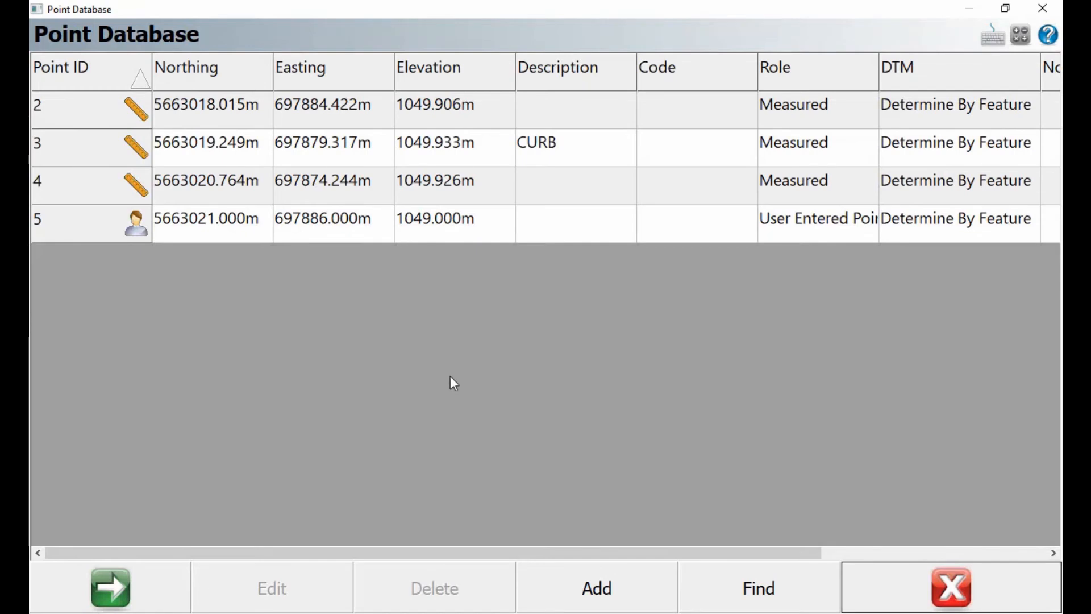
Step: Select point 5 in the Point Database
click(322, 217)
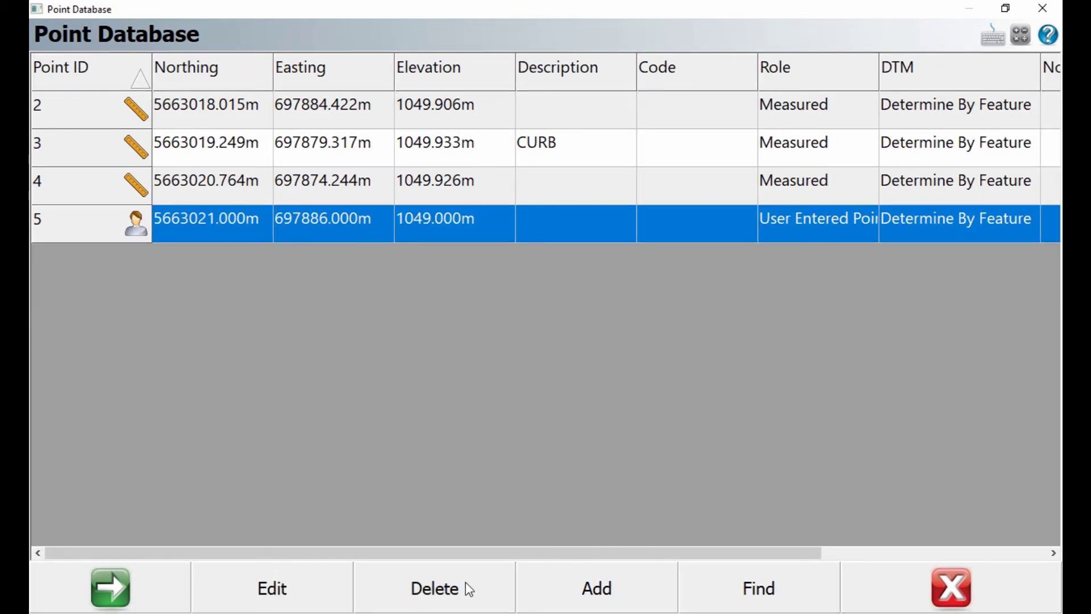
Step: Edit point 5, choose ANCHOR from the description list, and store it
click(270, 587)
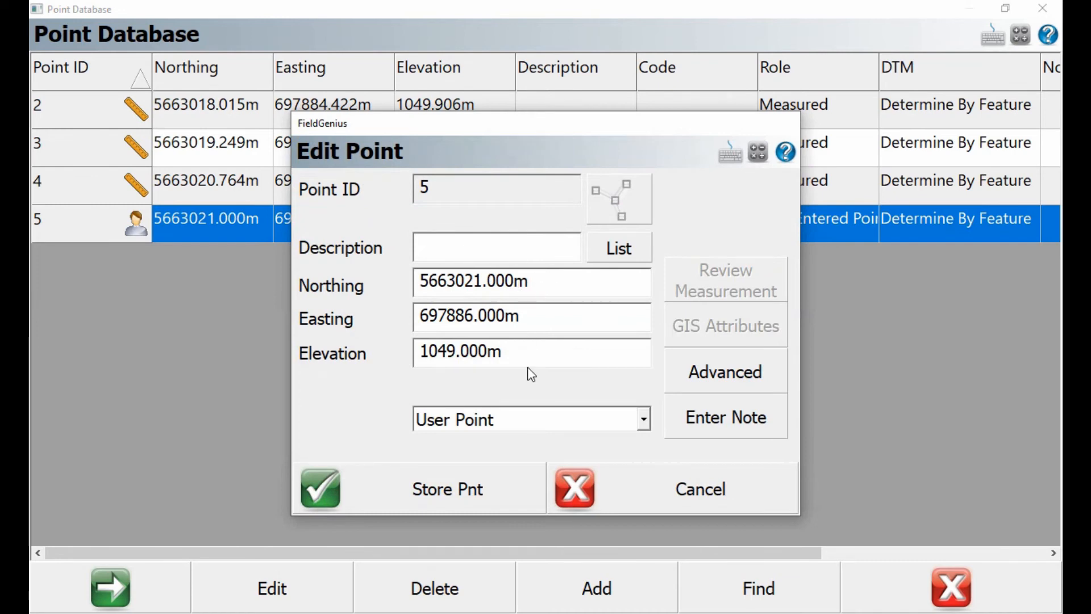
mouse_move(641, 428)
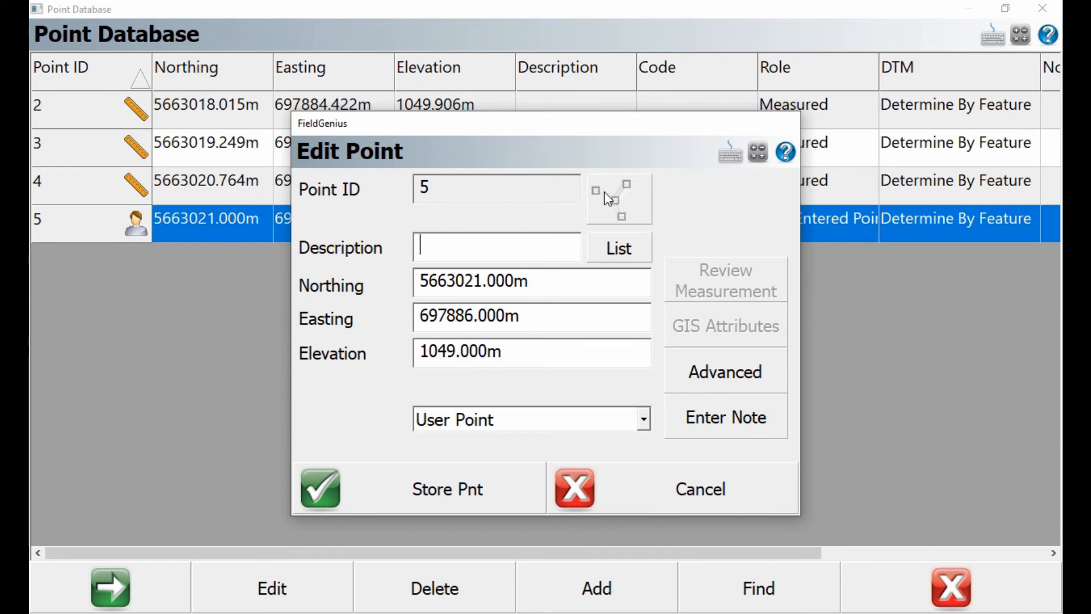
mouse_move(492, 462)
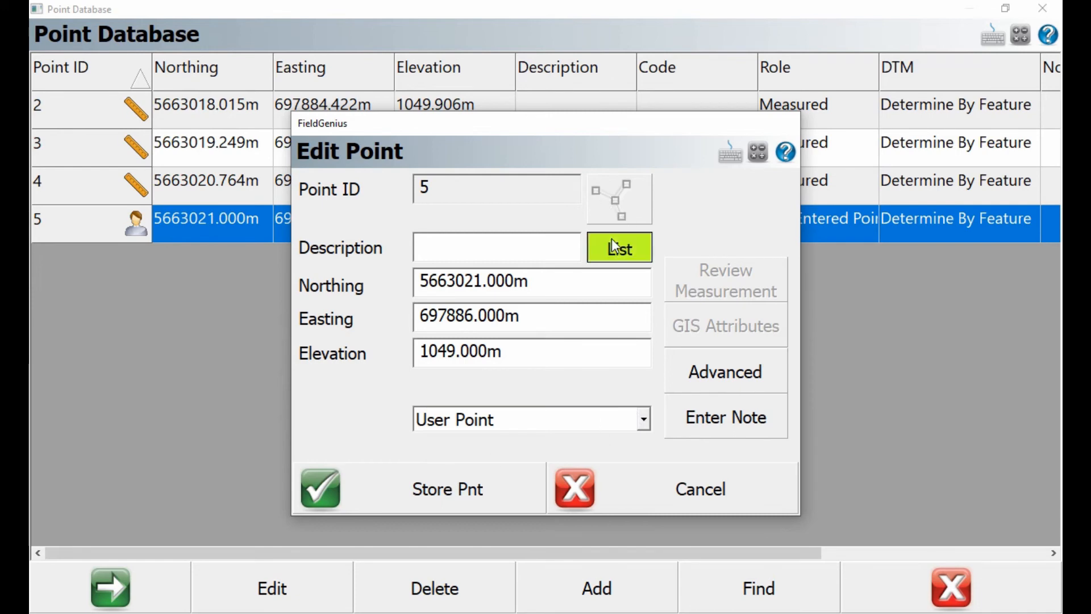
click(618, 247)
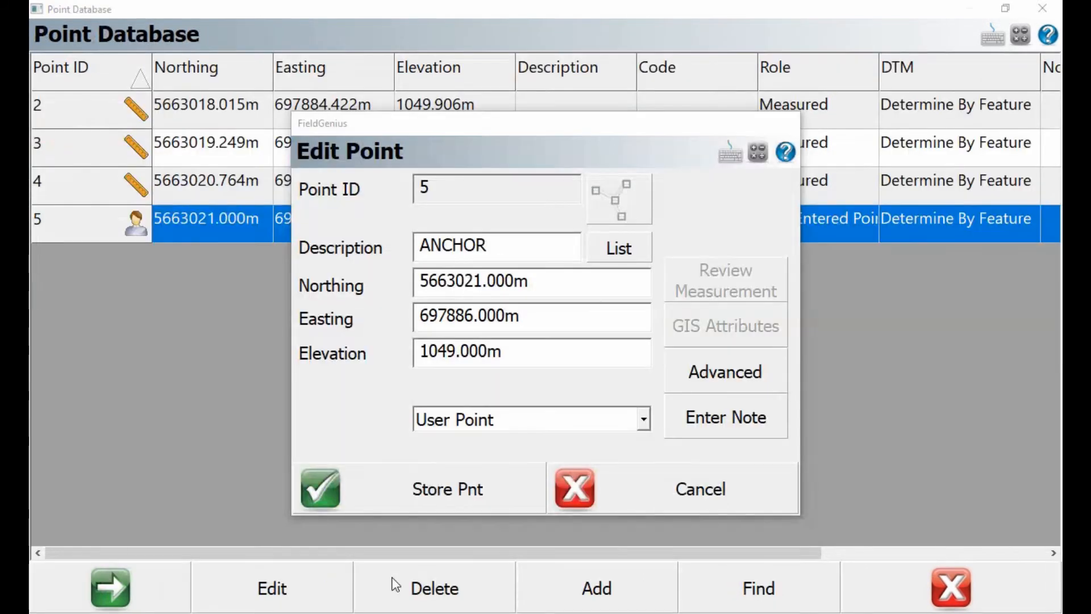
click(320, 487)
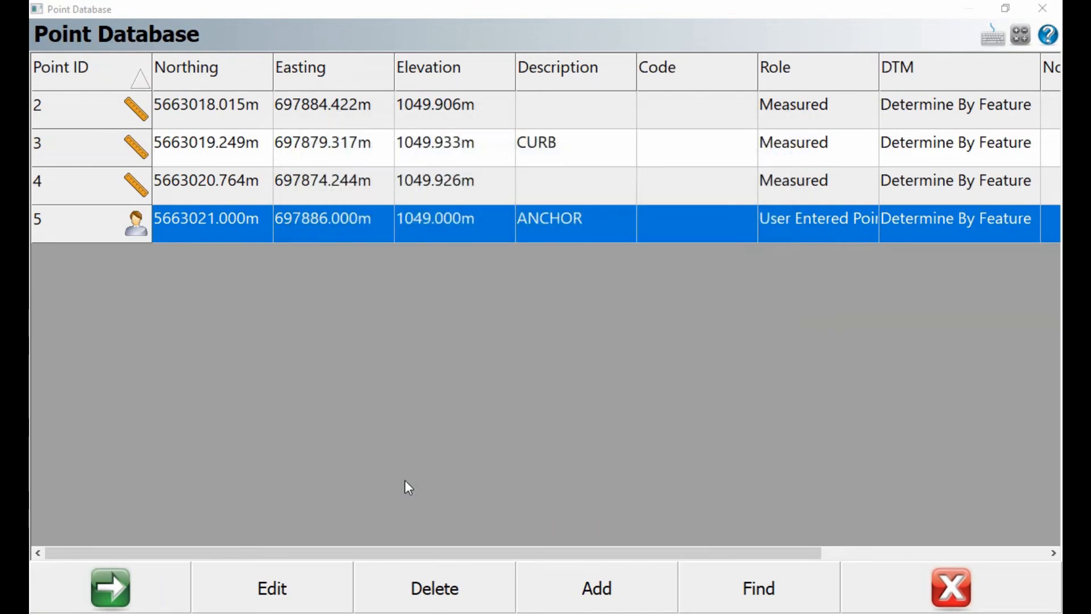
mouse_move(875, 584)
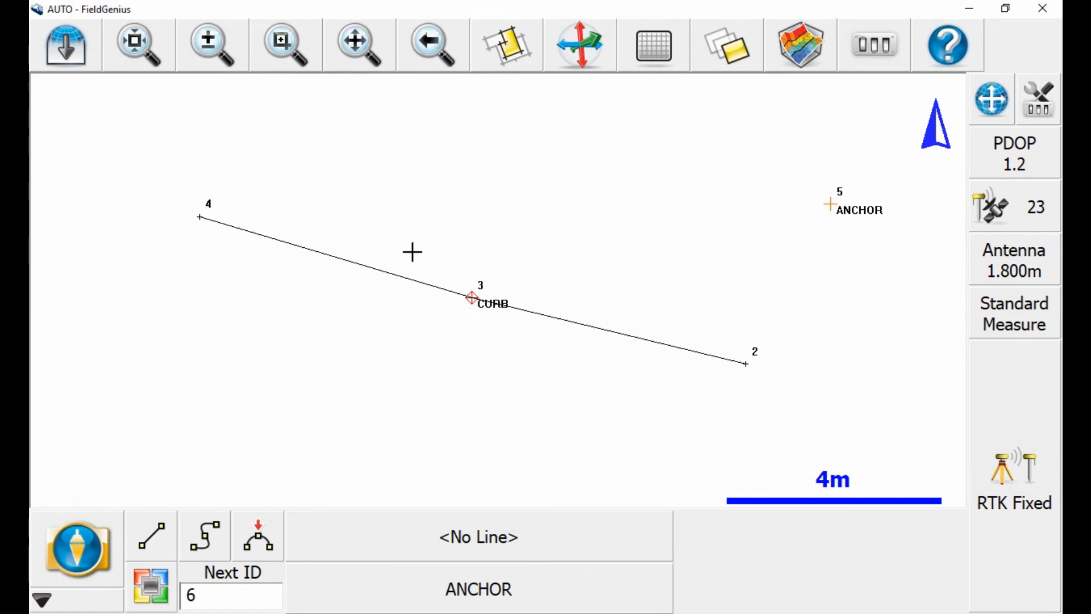
mouse_move(473, 312)
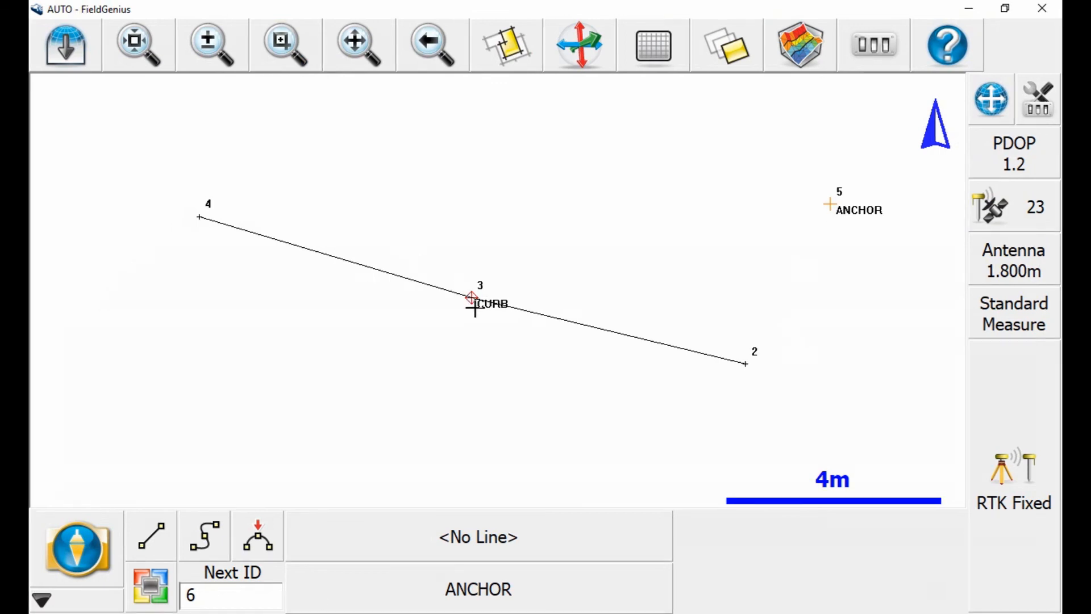